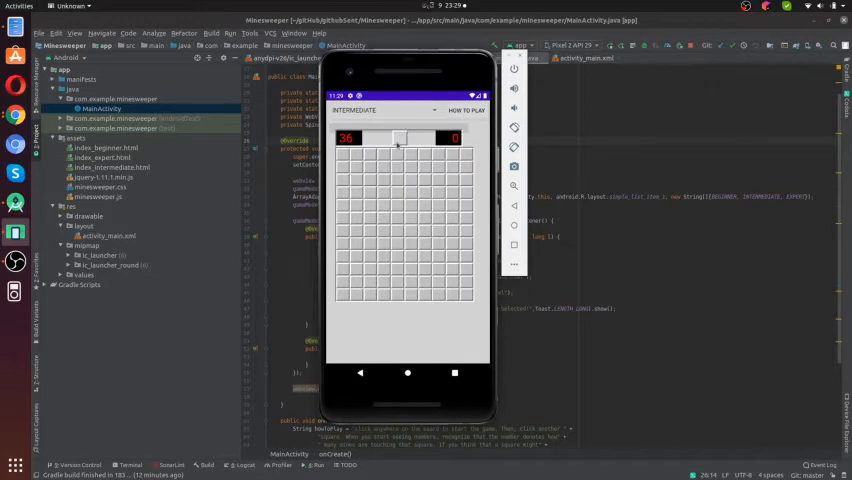
mouse_move(390, 168)
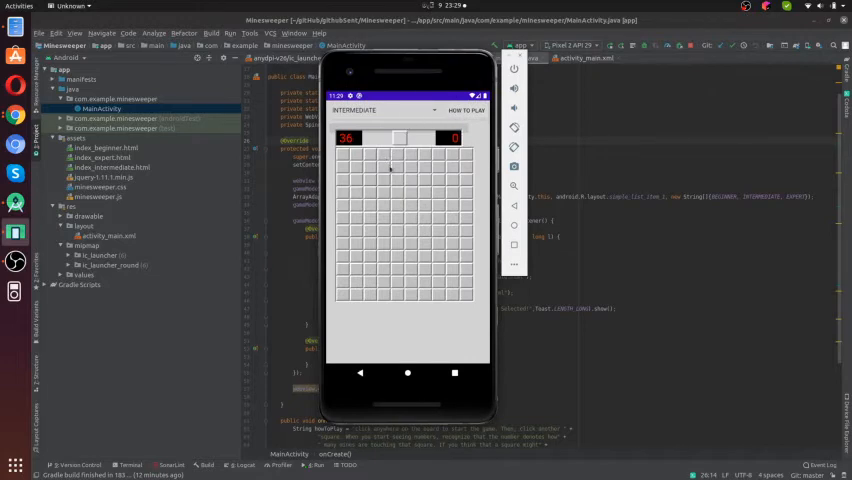
View the Minesweeper Android repository's README build steps on GitHub.
left_click(384, 164)
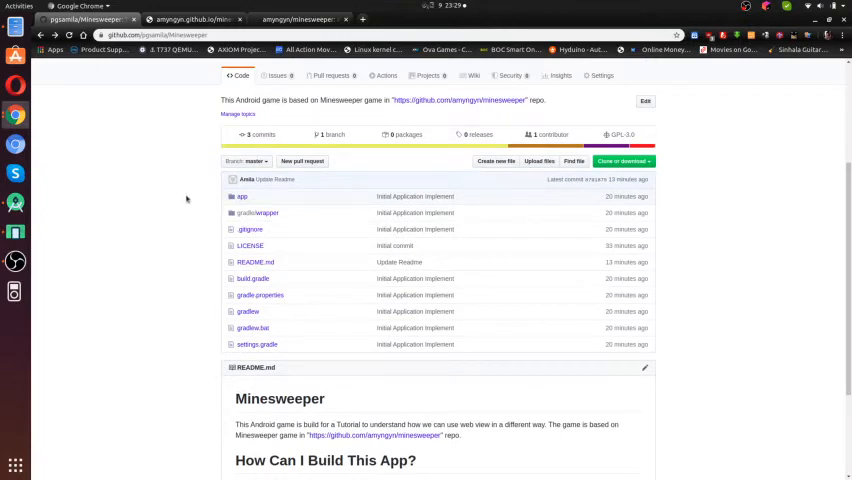
scroll("down", 3)
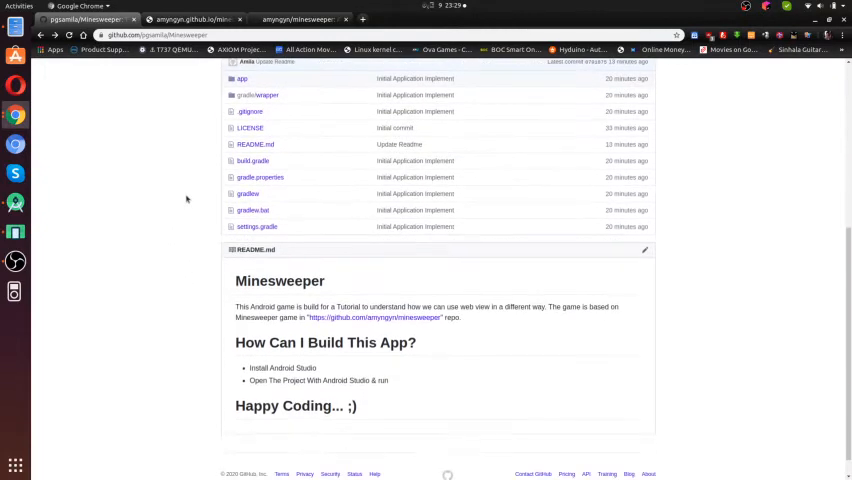
scroll("up", 3)
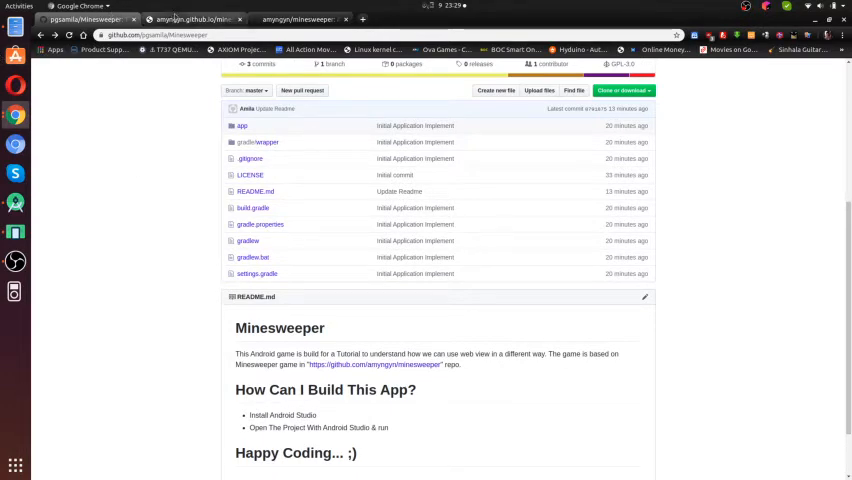
Visit the hosted Minesweeper demo, then read the original JavaScript Minesweeper repository's README.
left_click(190, 18)
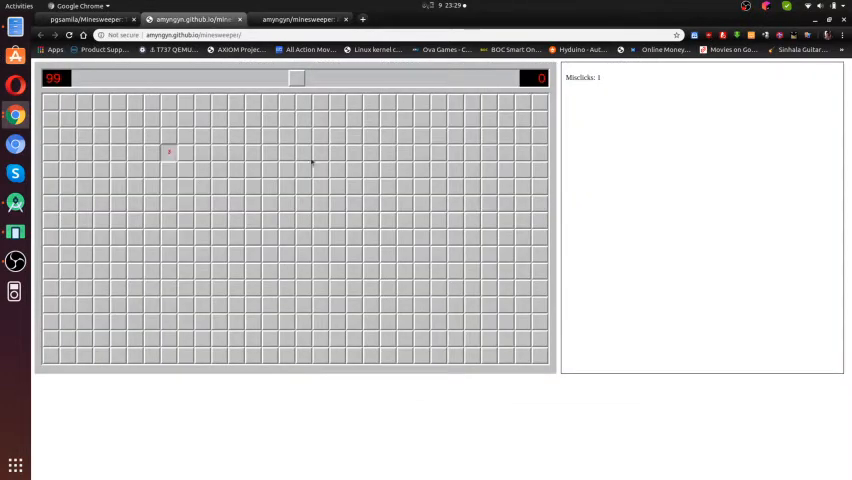
left_click(312, 162)
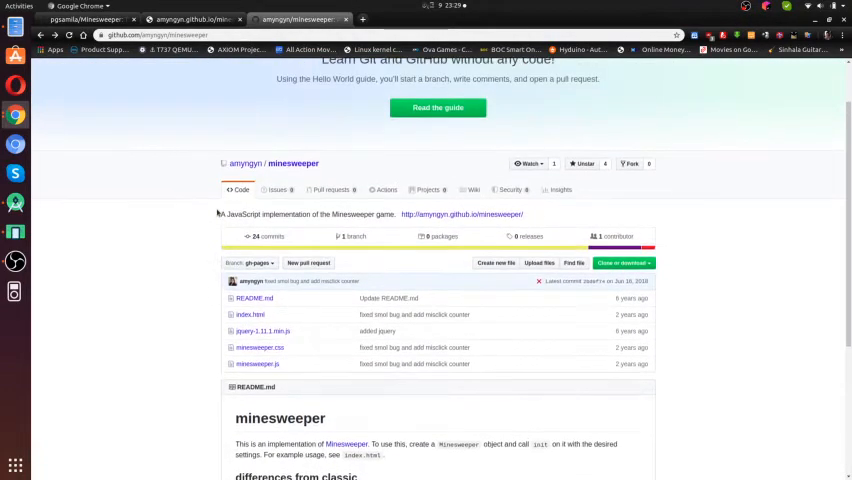
scroll("down", 3)
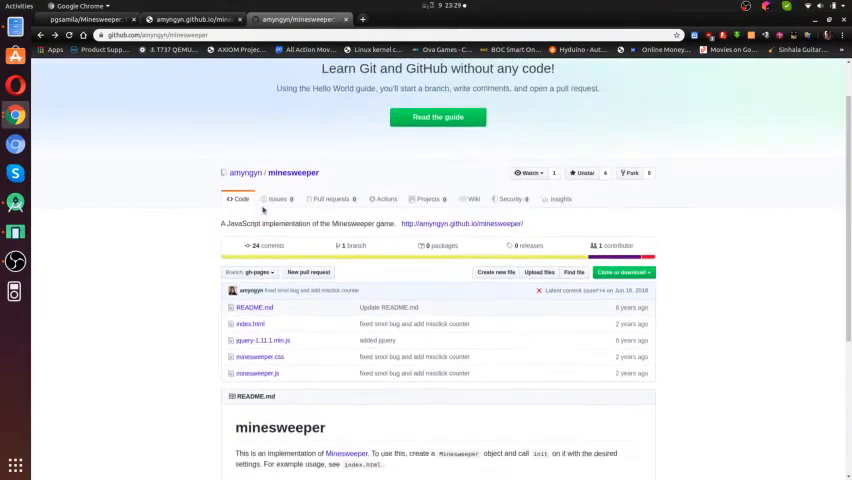
scroll("down", 3)
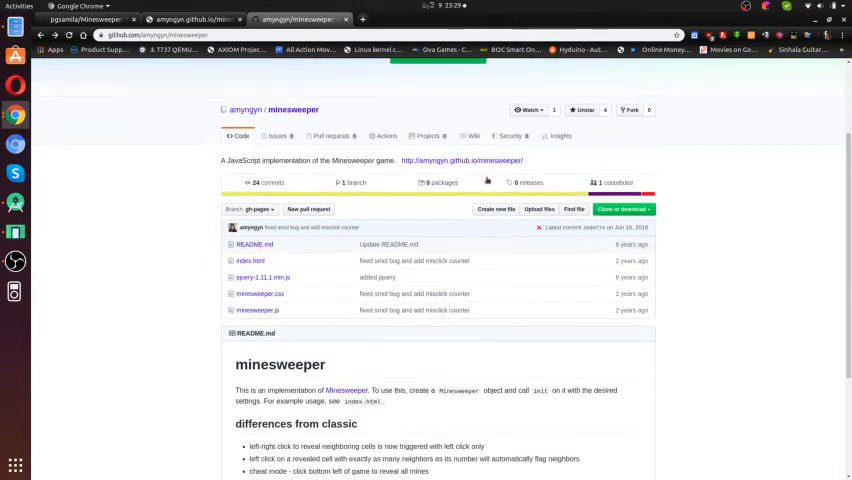
scroll("down", 3)
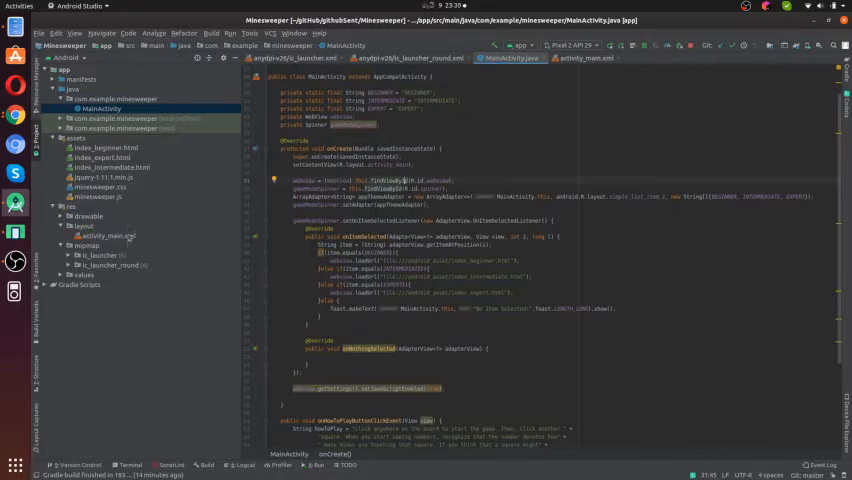
View index_expert.html, index_beginner.html and index_intermediate.html from the assets folder in editor tabs.
left_click(104, 148)
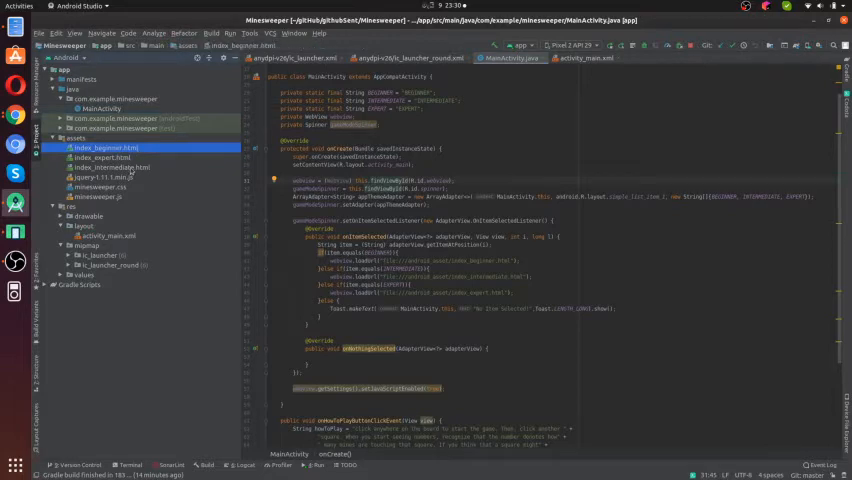
left_click(100, 156)
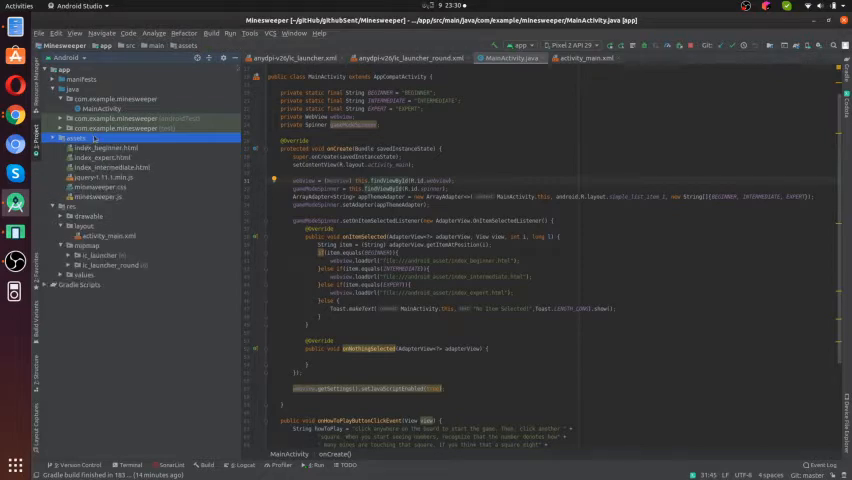
left_click(90, 196)
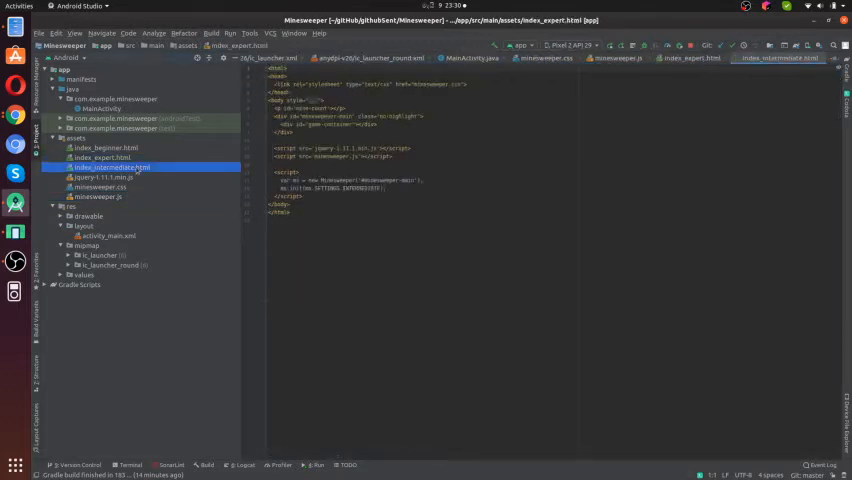
left_click(784, 58)
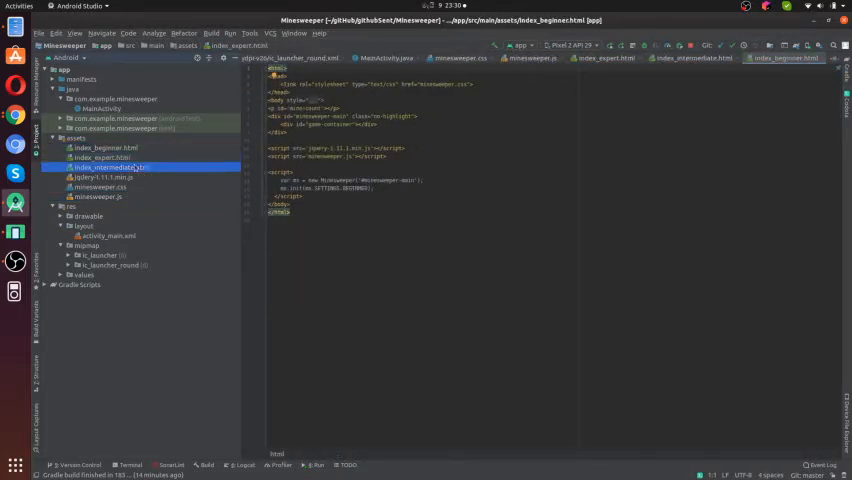
left_click(104, 148)
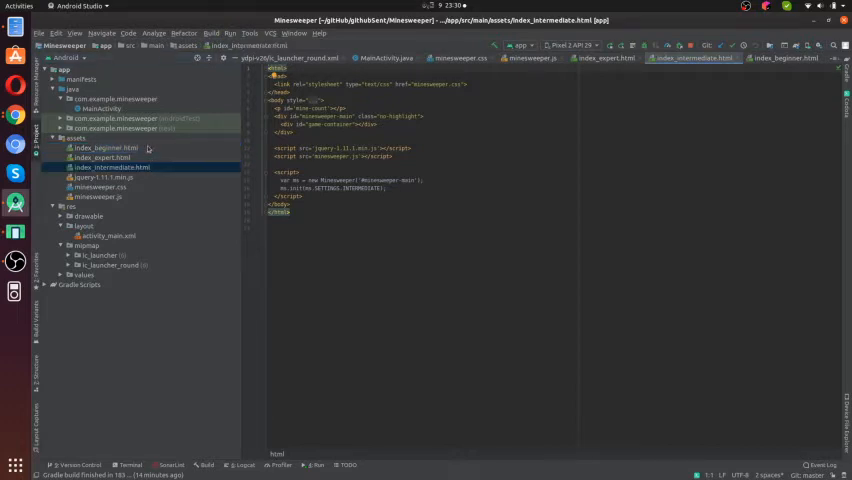
left_click(104, 148)
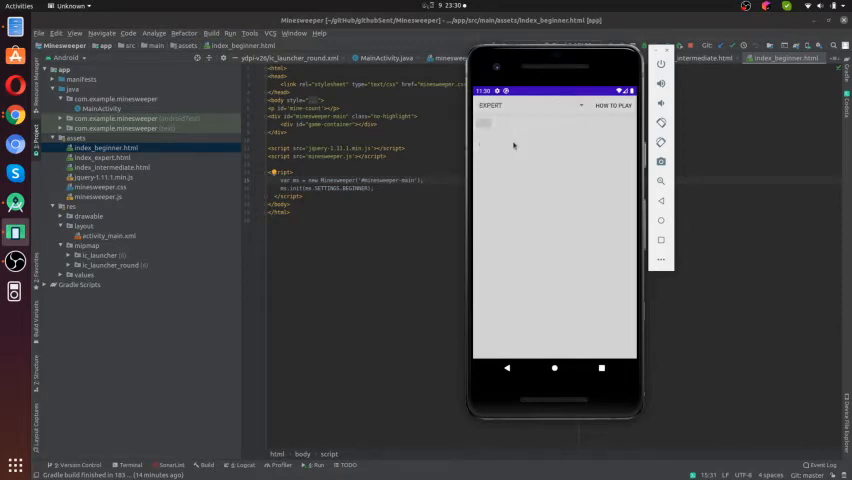
Choose INTERMEDIATE from the app's difficulty spinner to show the larger grid.
left_click(530, 104)
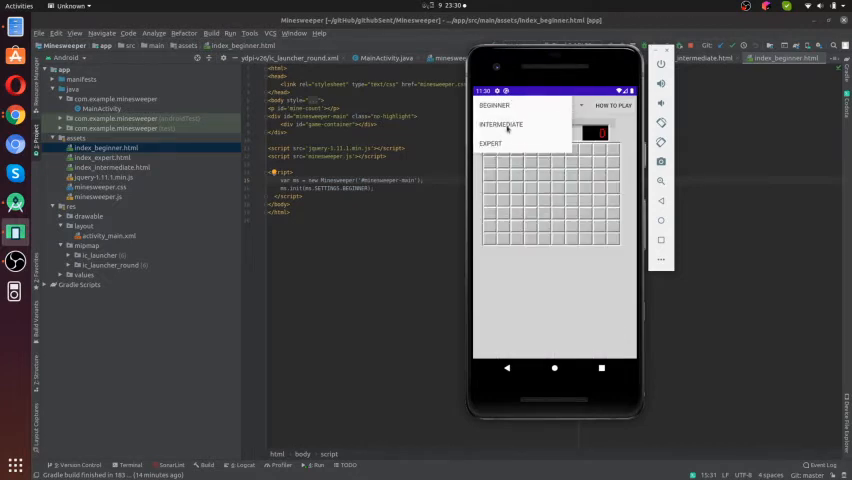
left_click(500, 126)
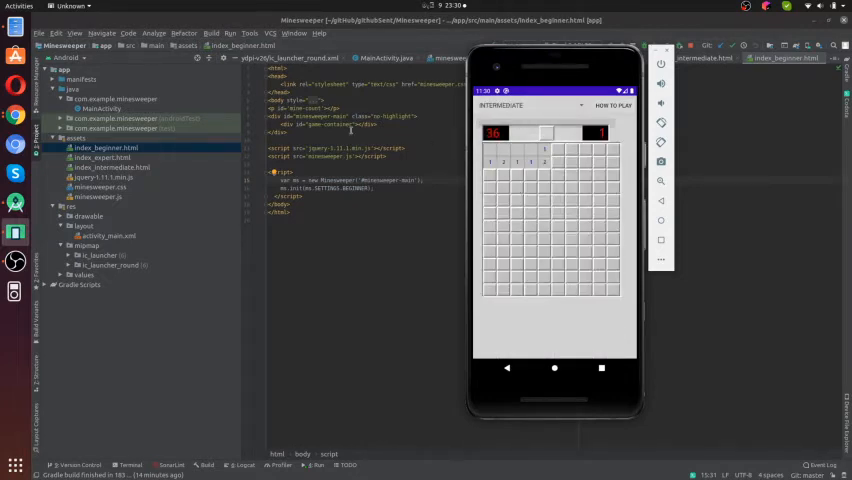
Review index_beginner.html and index_expert.html, then close all editor tabs.
left_click(98, 156)
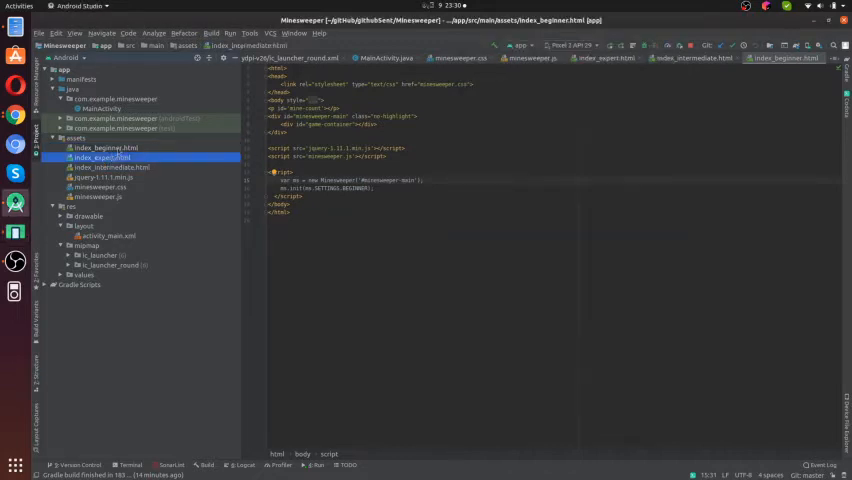
left_click(104, 148)
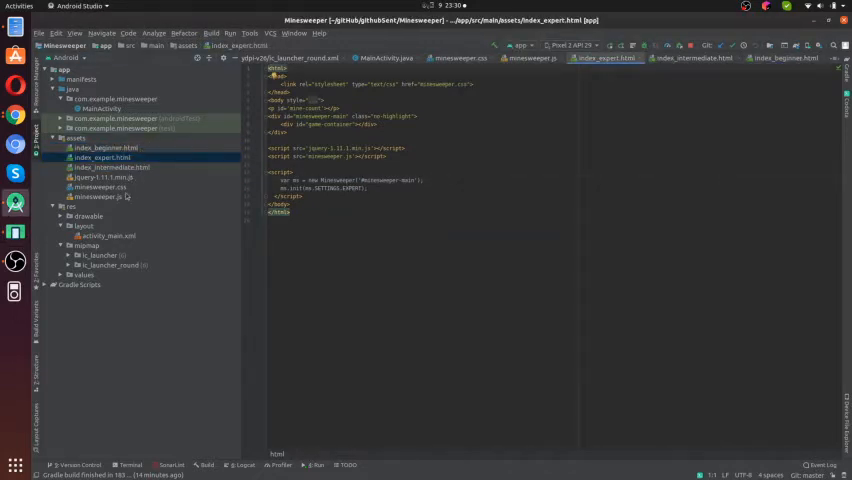
left_click(98, 196)
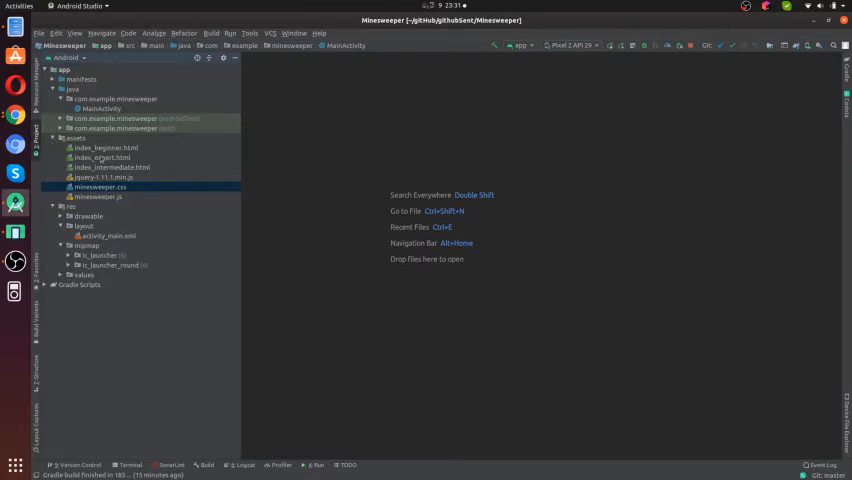
Browse assets and java folders, then load res/layout/activity_main.xml in the design editor.
left_click(96, 176)
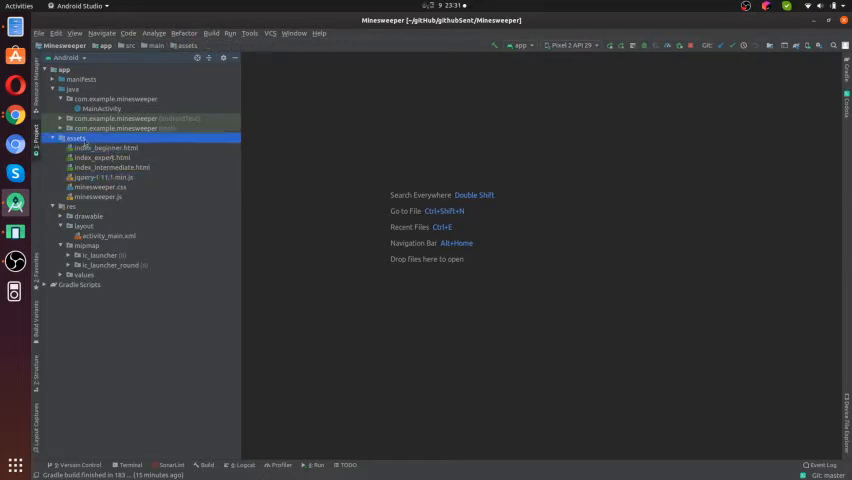
left_click(100, 108)
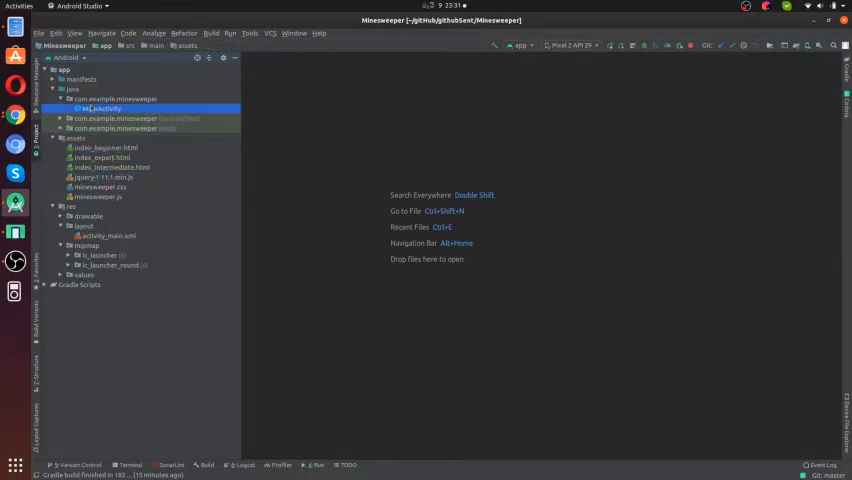
double_click(98, 108)
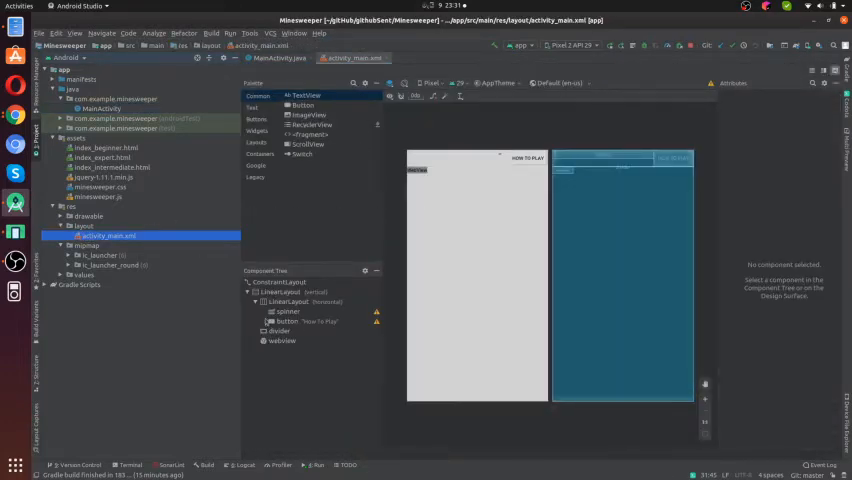
Inspect the spinner and ConstraintLayout attributes, then run the app in the emulator.
left_click(288, 312)
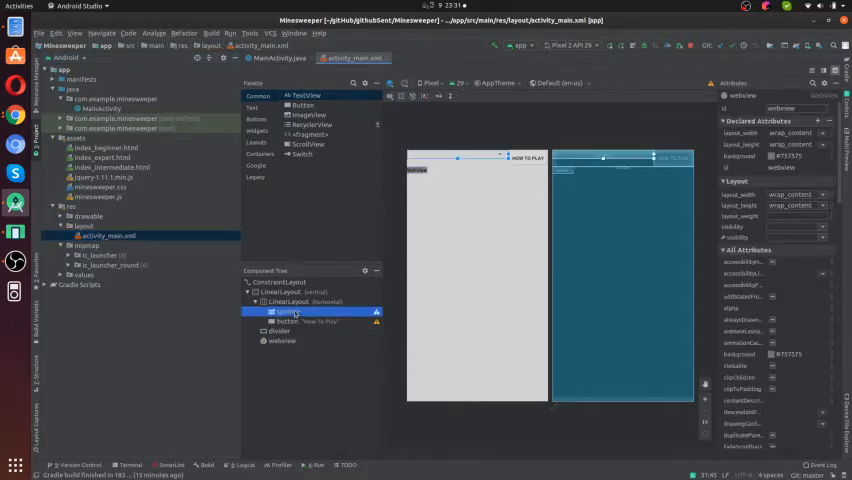
left_click(304, 320)
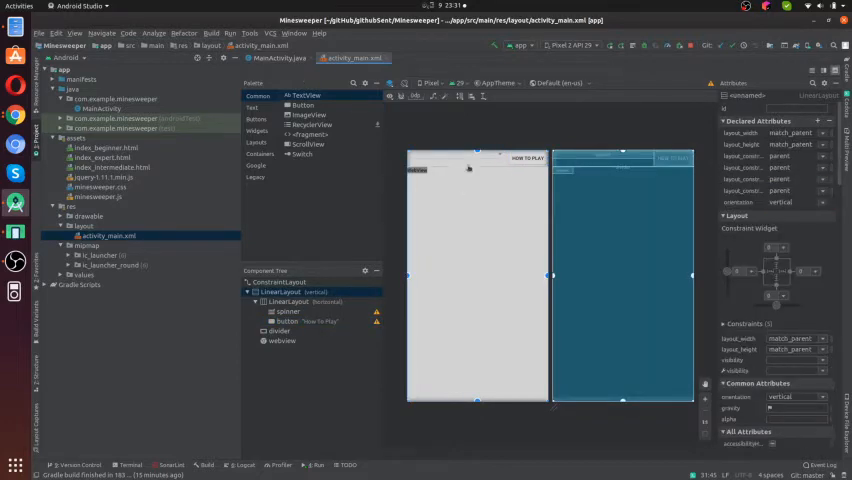
left_click(288, 312)
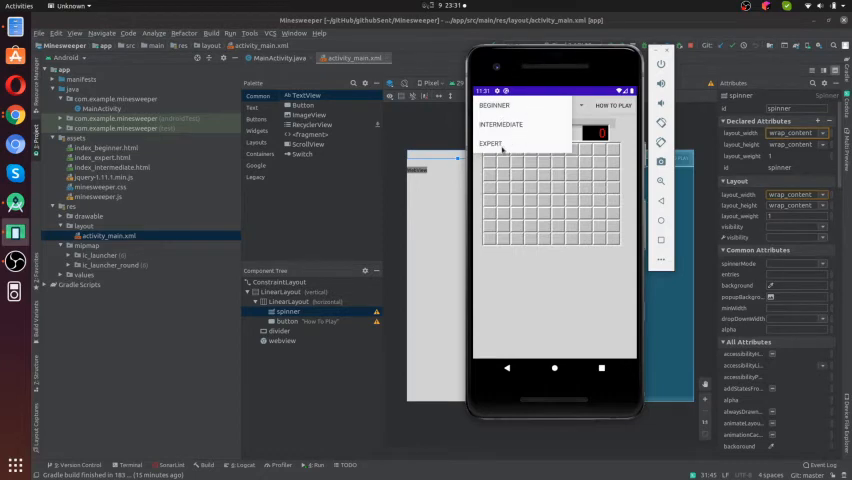
Switch the app to Intermediate, then load MainActivity.java in the editor.
left_click(500, 124)
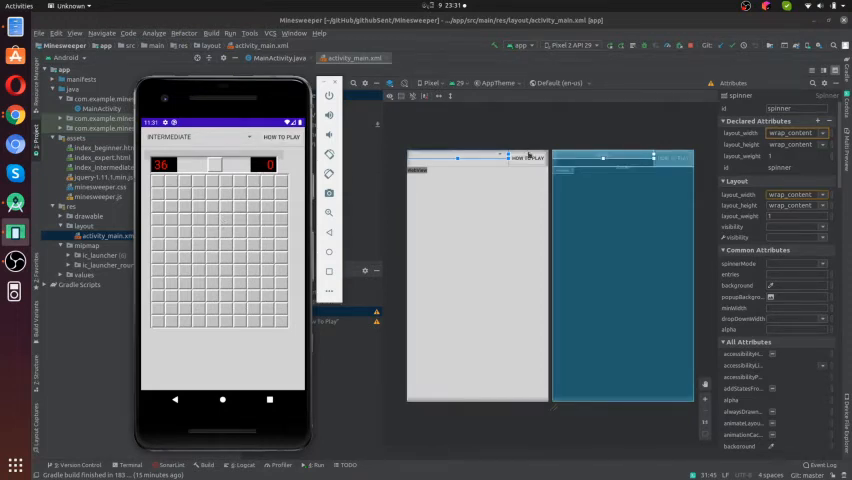
left_click(280, 136)
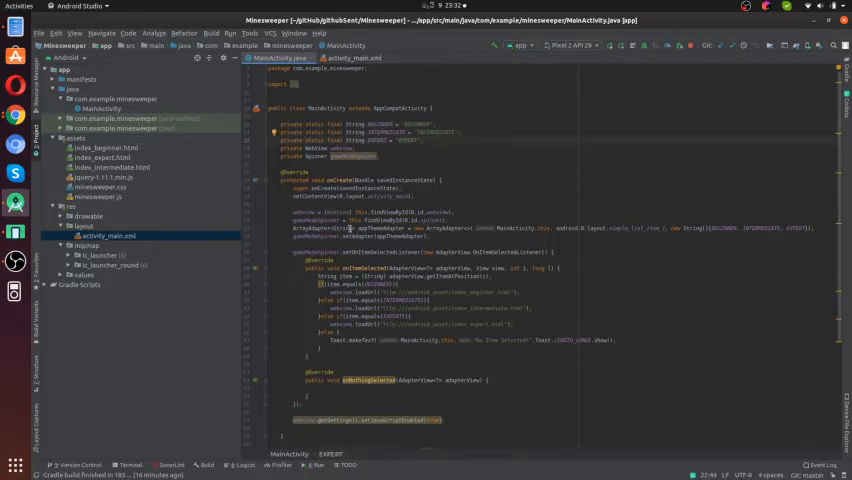
Read through MainActivity.java's spinner listener and How to Play dialog code.
scroll("down", 3)
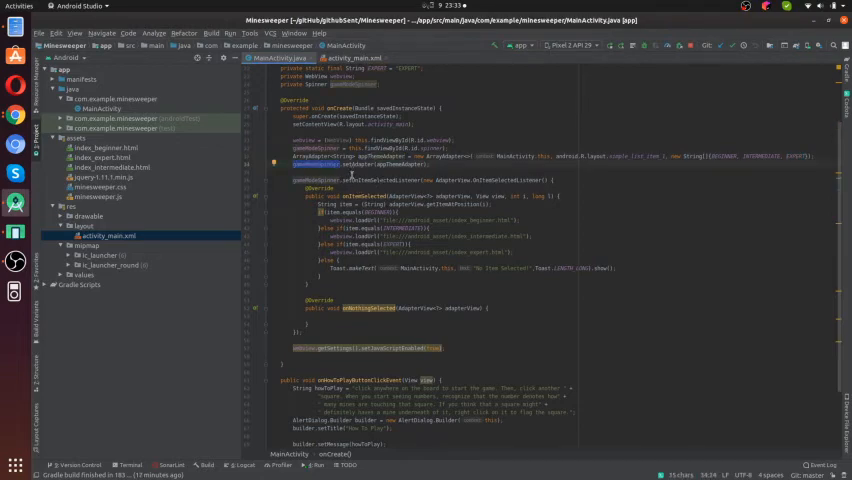
scroll("down", 3)
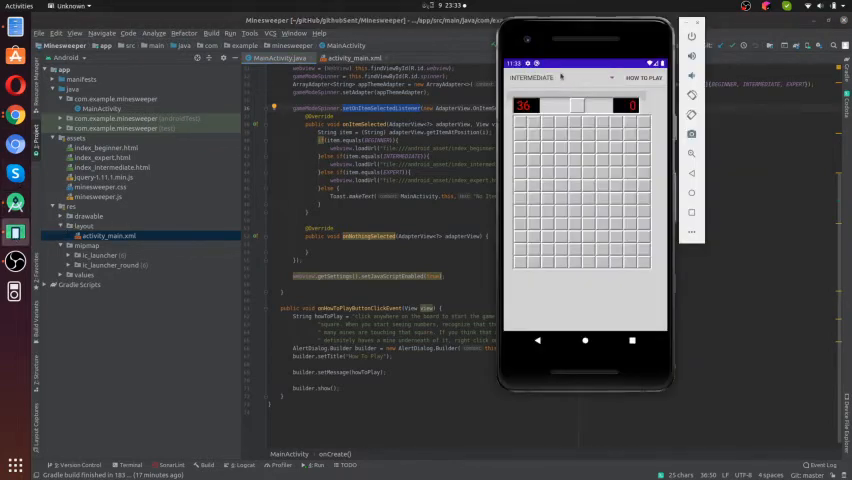
Pick a difficulty level from the app's spinner in the emulator.
left_click(552, 76)
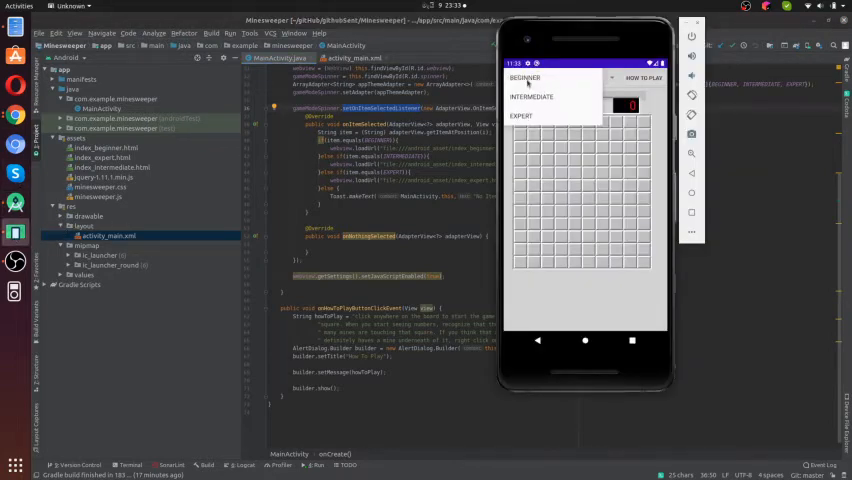
left_click(532, 96)
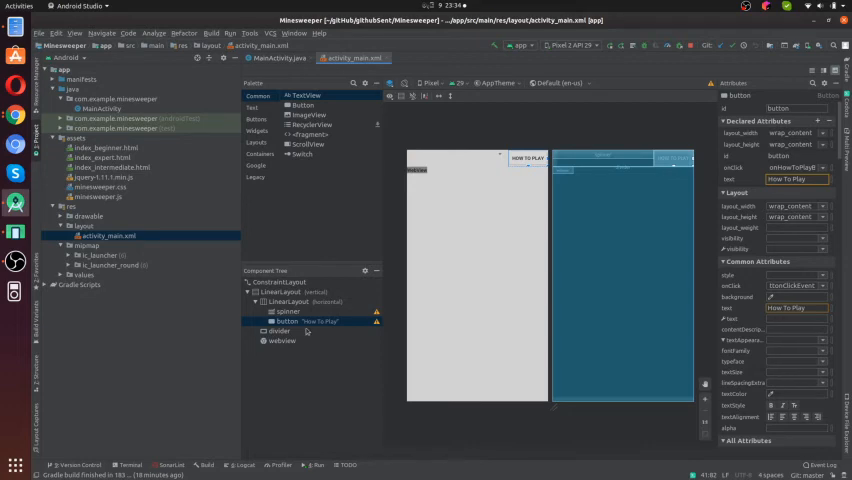
Return to MainActivity.java and review the code while the emulator shows the Beginner board.
left_click(290, 320)
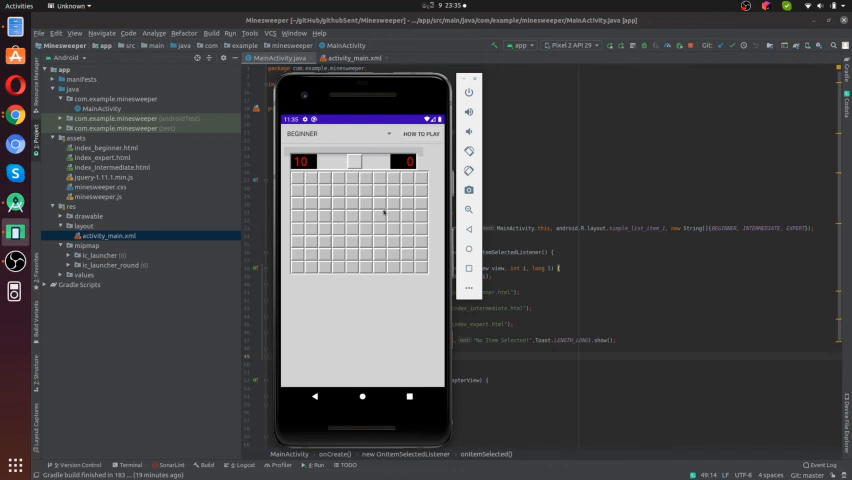
left_click(376, 204)
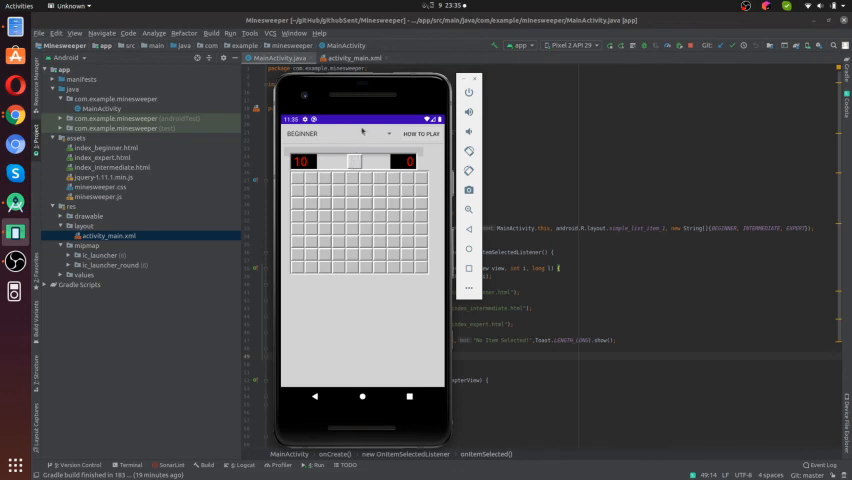
mouse_move(364, 132)
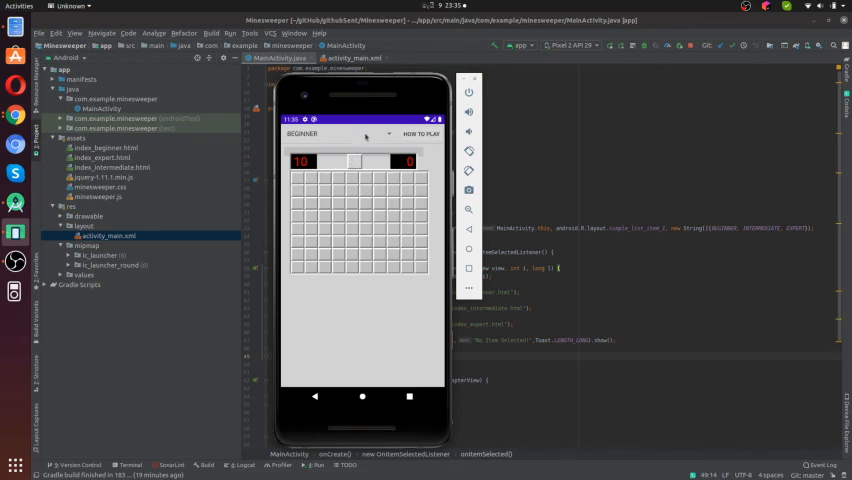